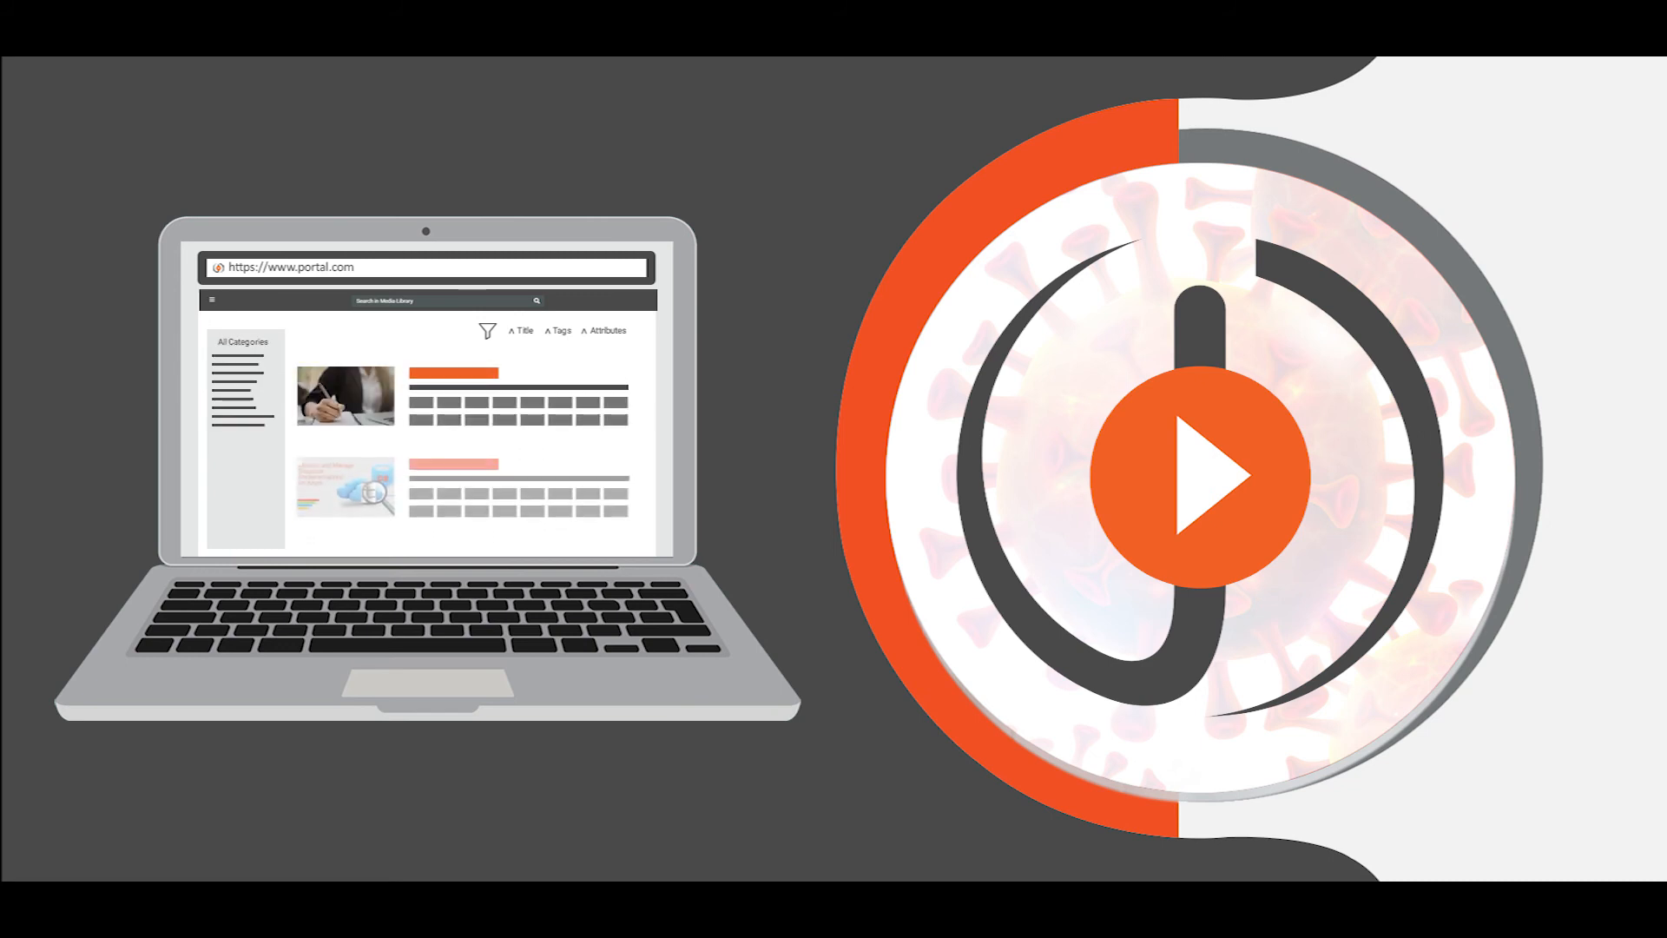
pyautogui.scroll(-3)
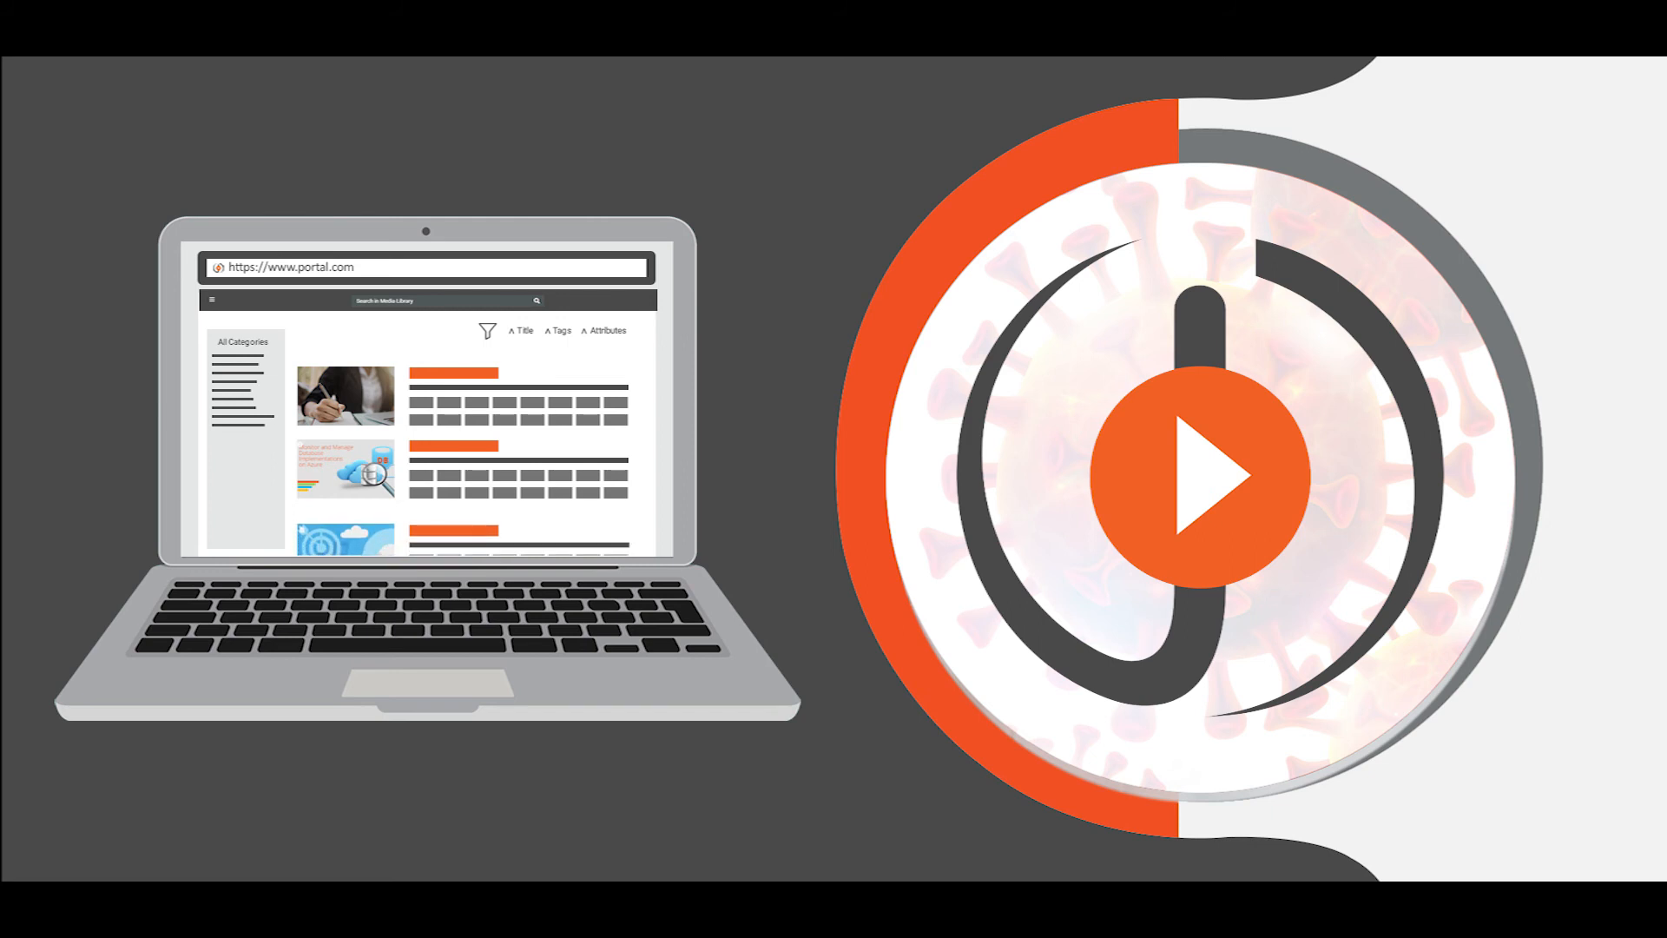